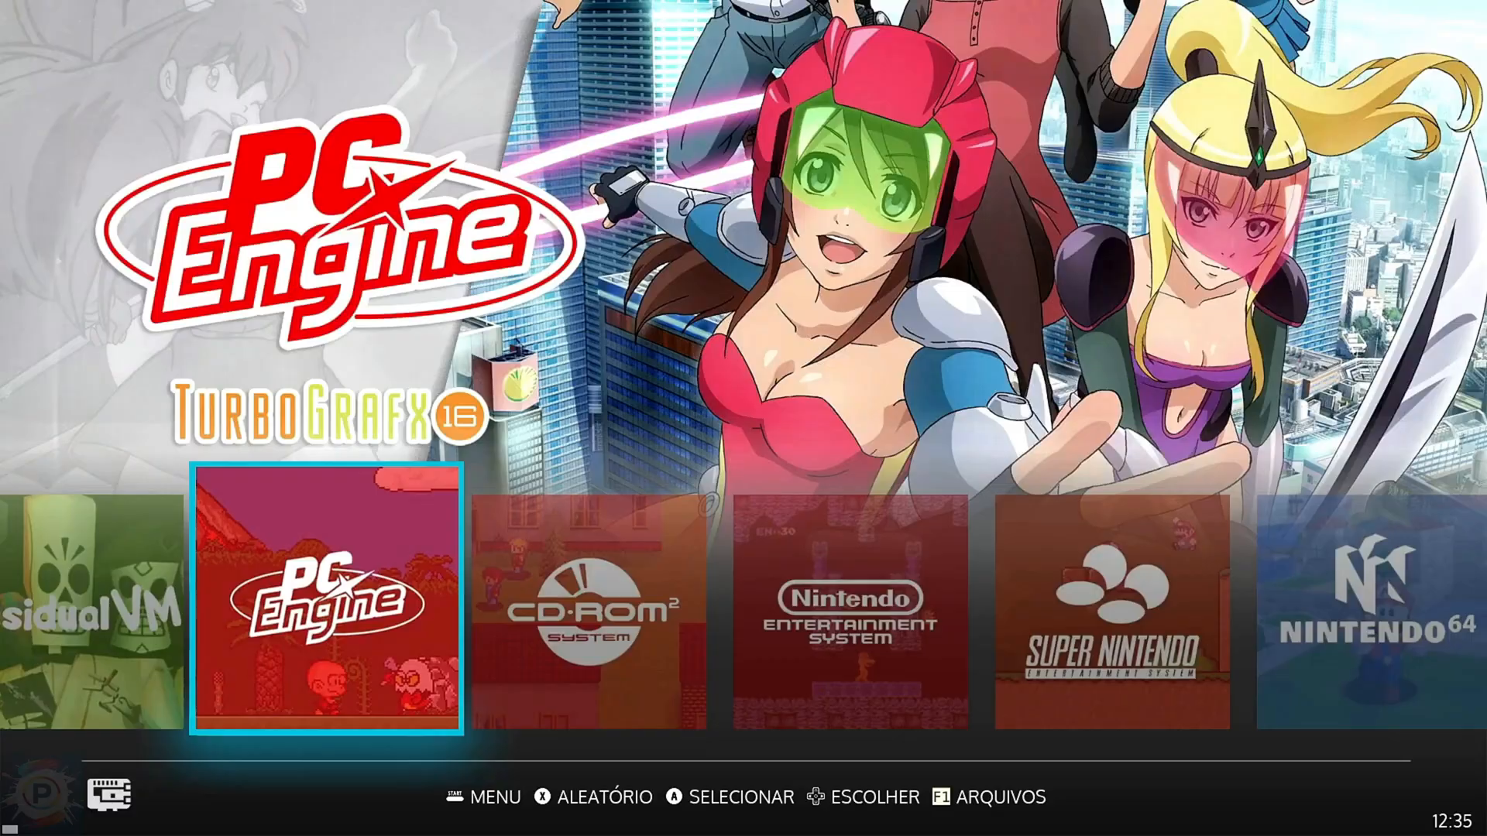
Step: Request the 2.39 MB download of ImageUSB 1.5.1003 from its Uptodown latest-version page
scroll("right", 3)
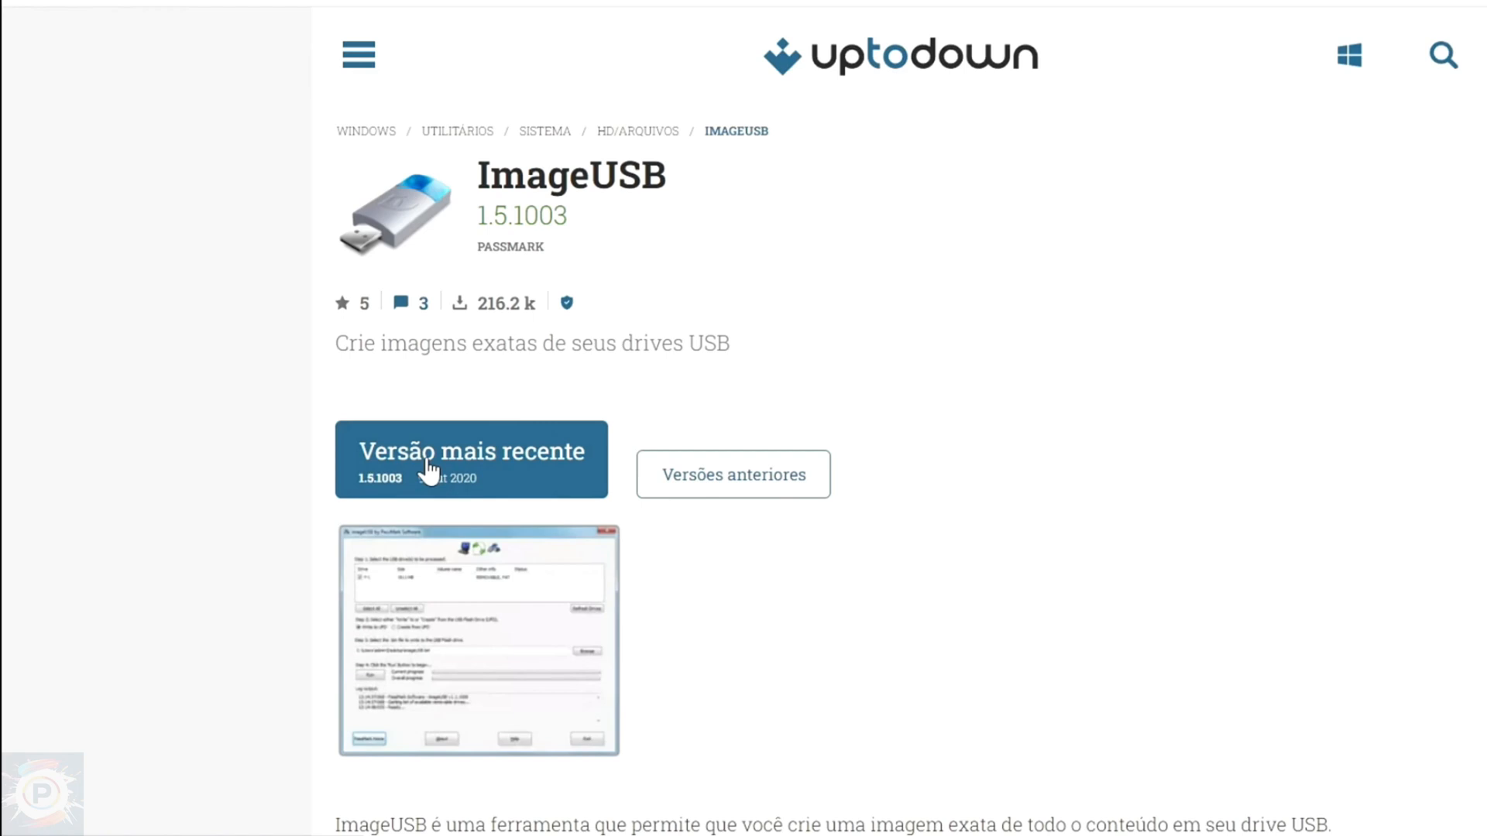
left_click(470, 460)
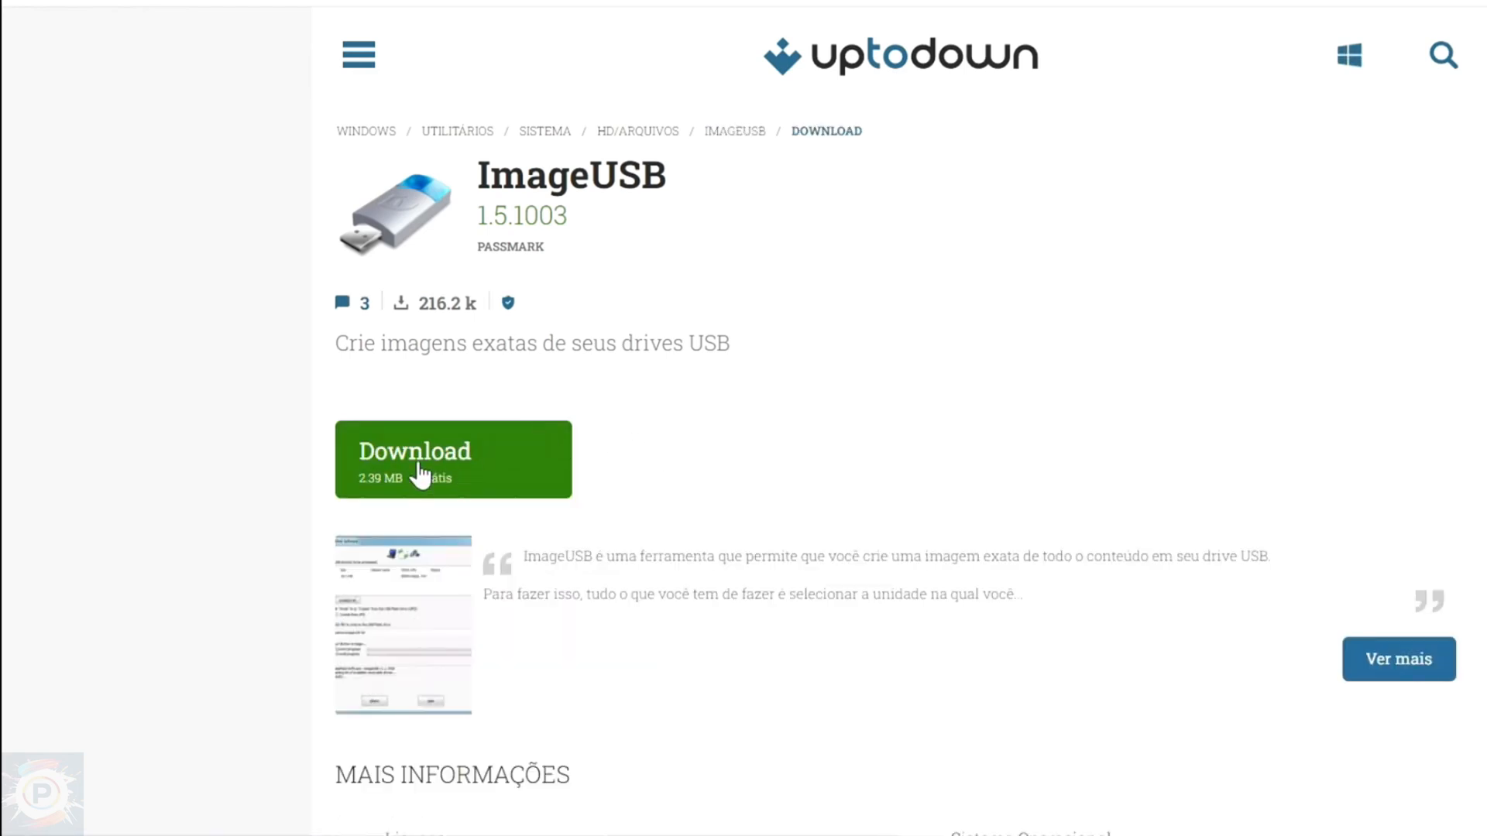
left_click(452, 459)
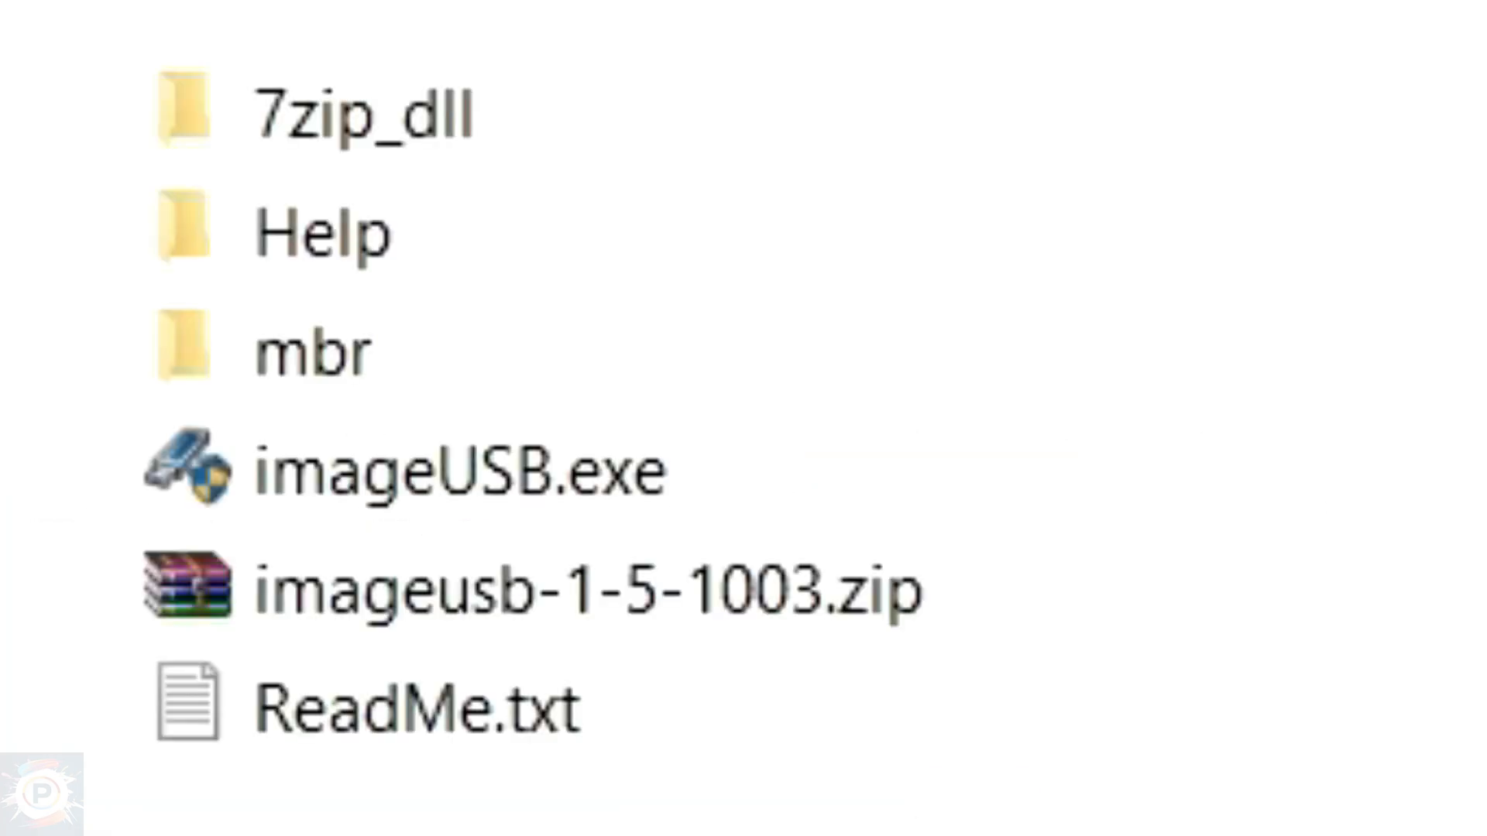
Step: Launch imageUSB.exe from the extracted imageusb folder
left_click(360, 114)
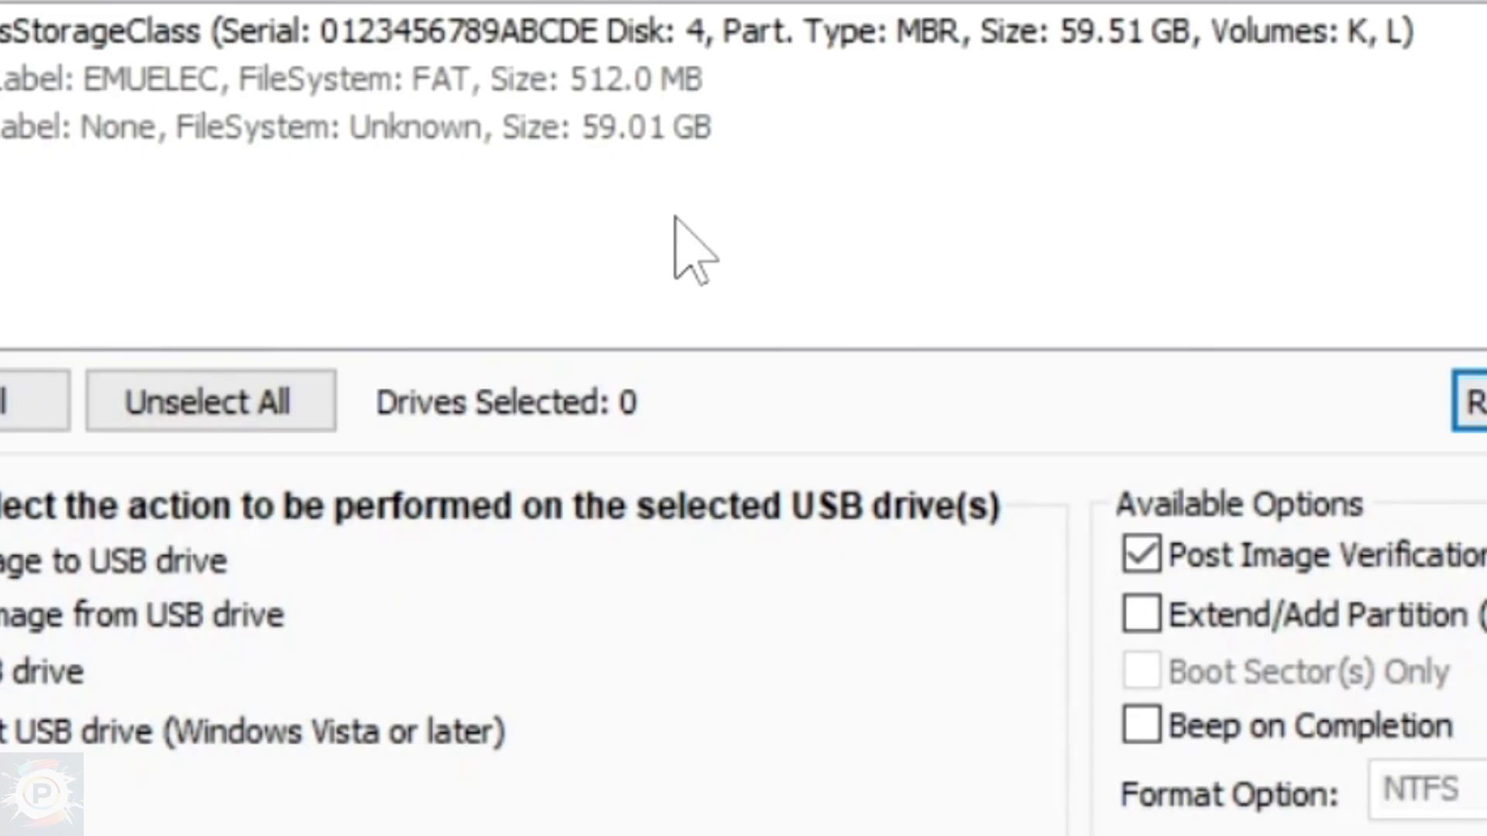
mouse_move(254, 237)
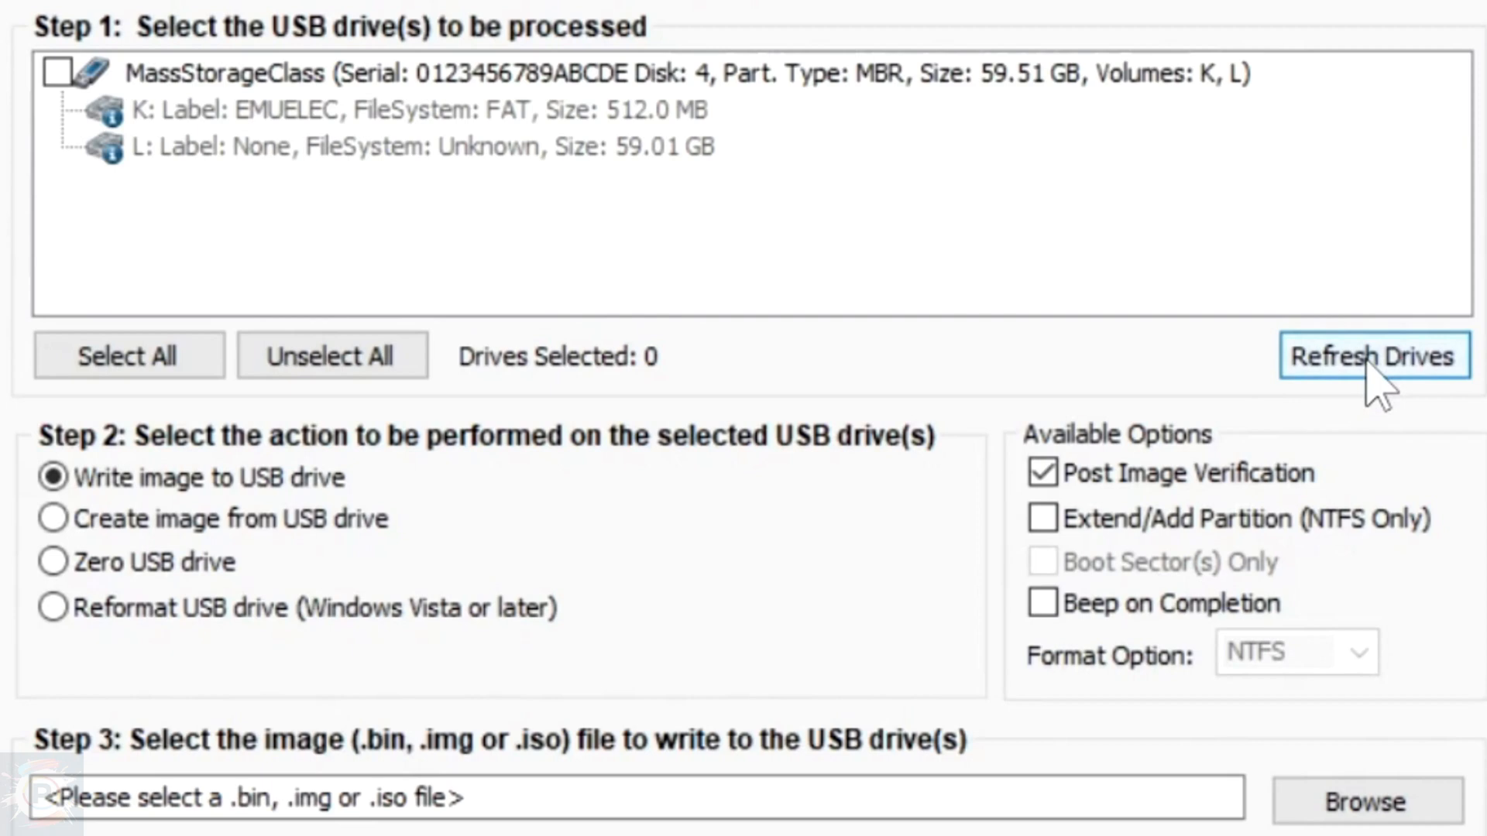
Step: Refresh the drive list and select the 59.51 GB MassStorageClass card
left_click(1372, 356)
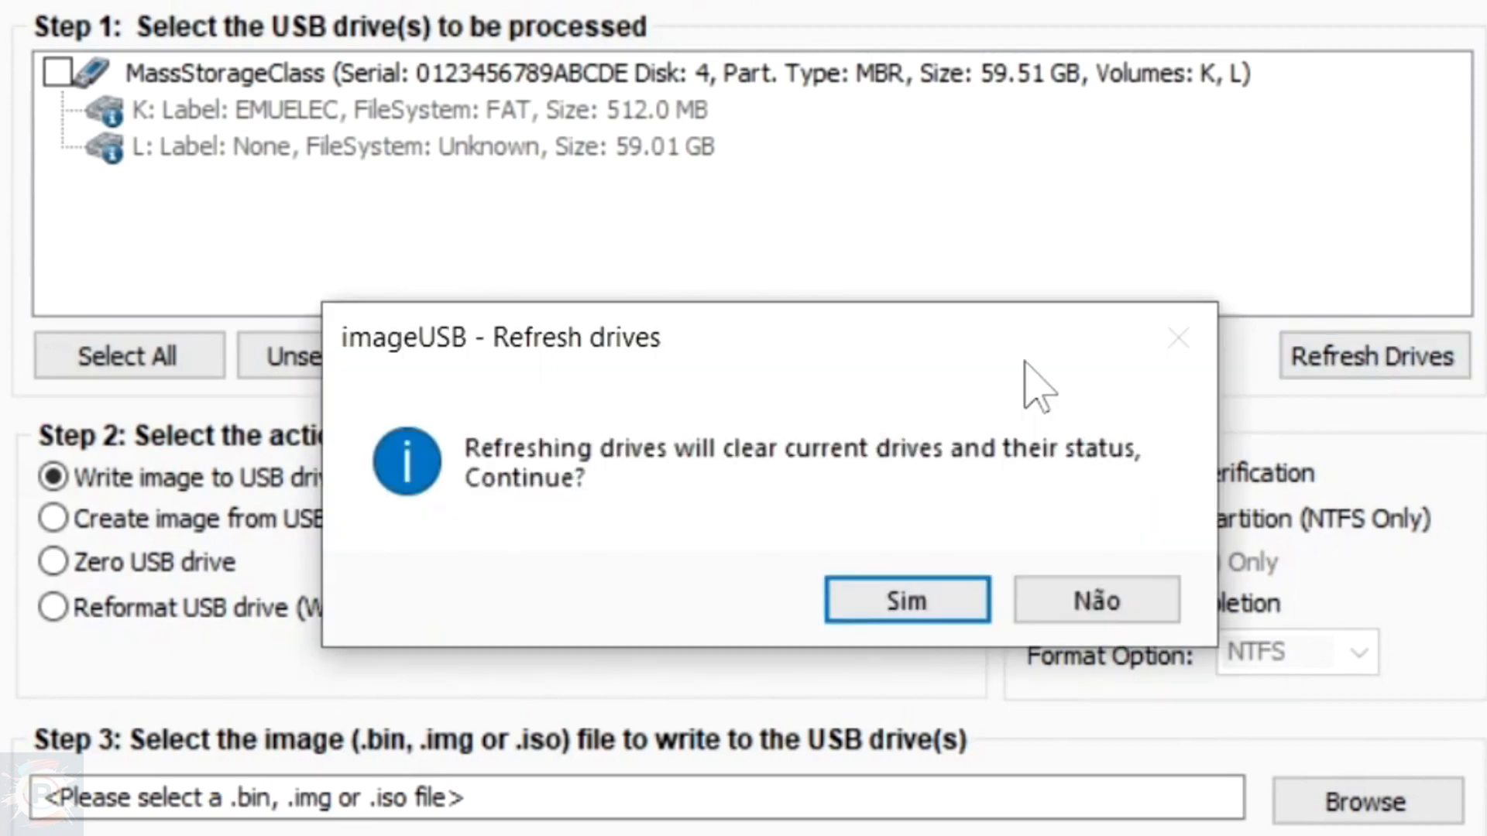
left_click(905, 599)
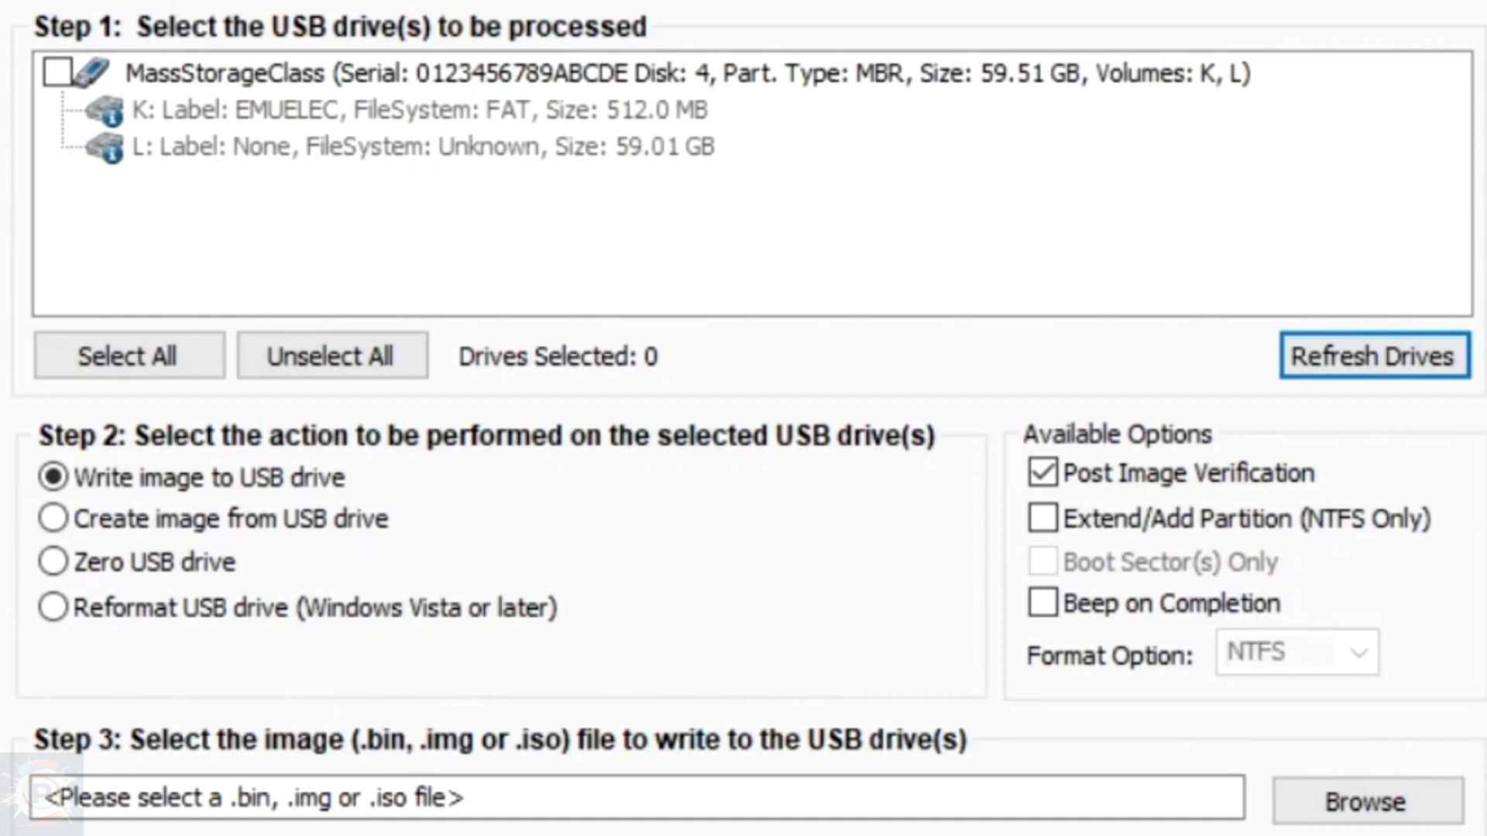
left_click(57, 72)
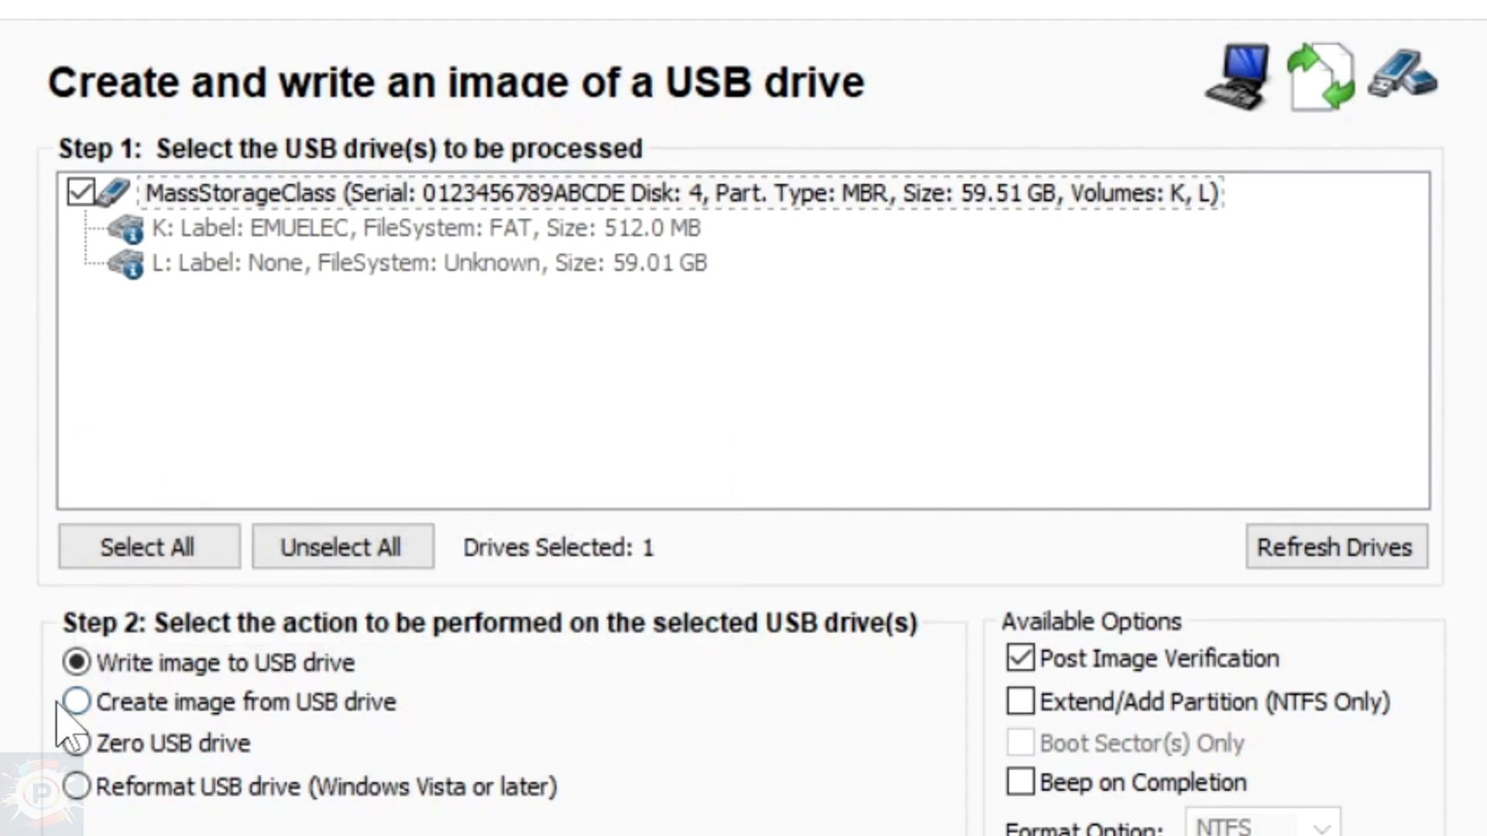
Step: Choose the 'Create image from USB drive' action in Step 2
left_click(76, 702)
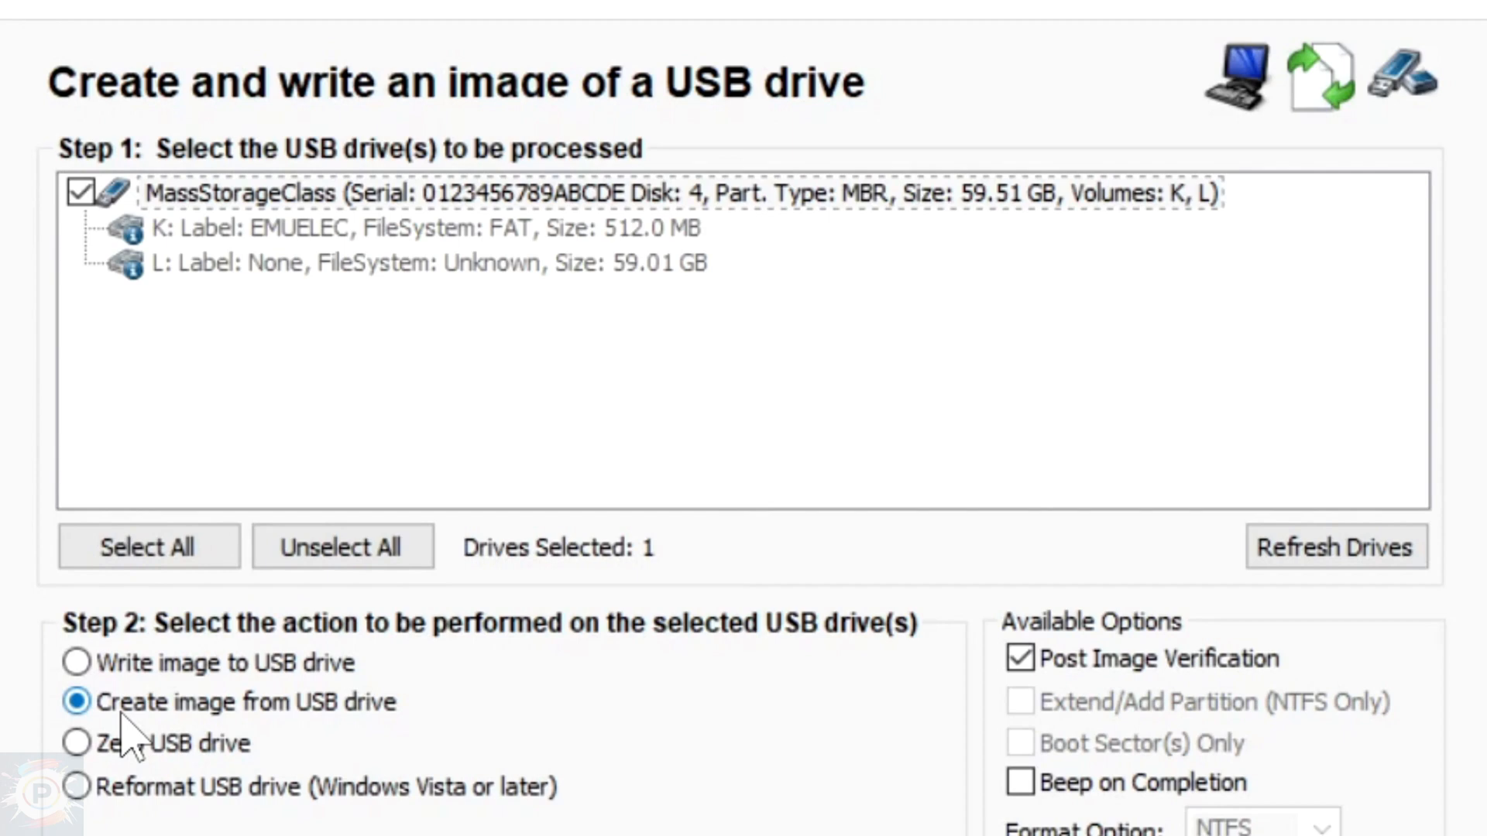
mouse_move(456, 730)
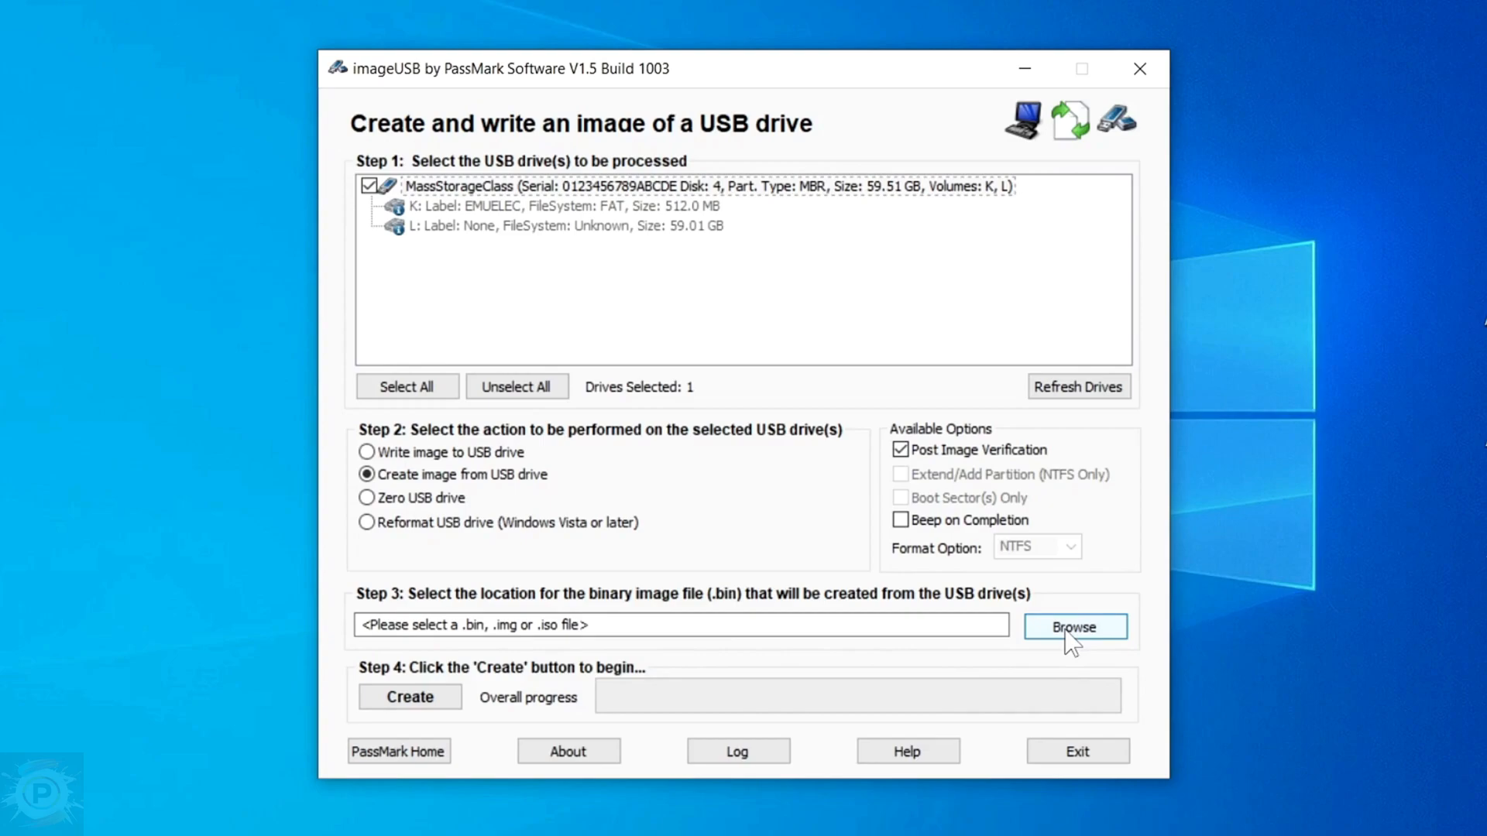
Step: Save the backup image as D:\1 SUPER CONSOLE X\Emuelec Super Console X.bin
left_click(1074, 627)
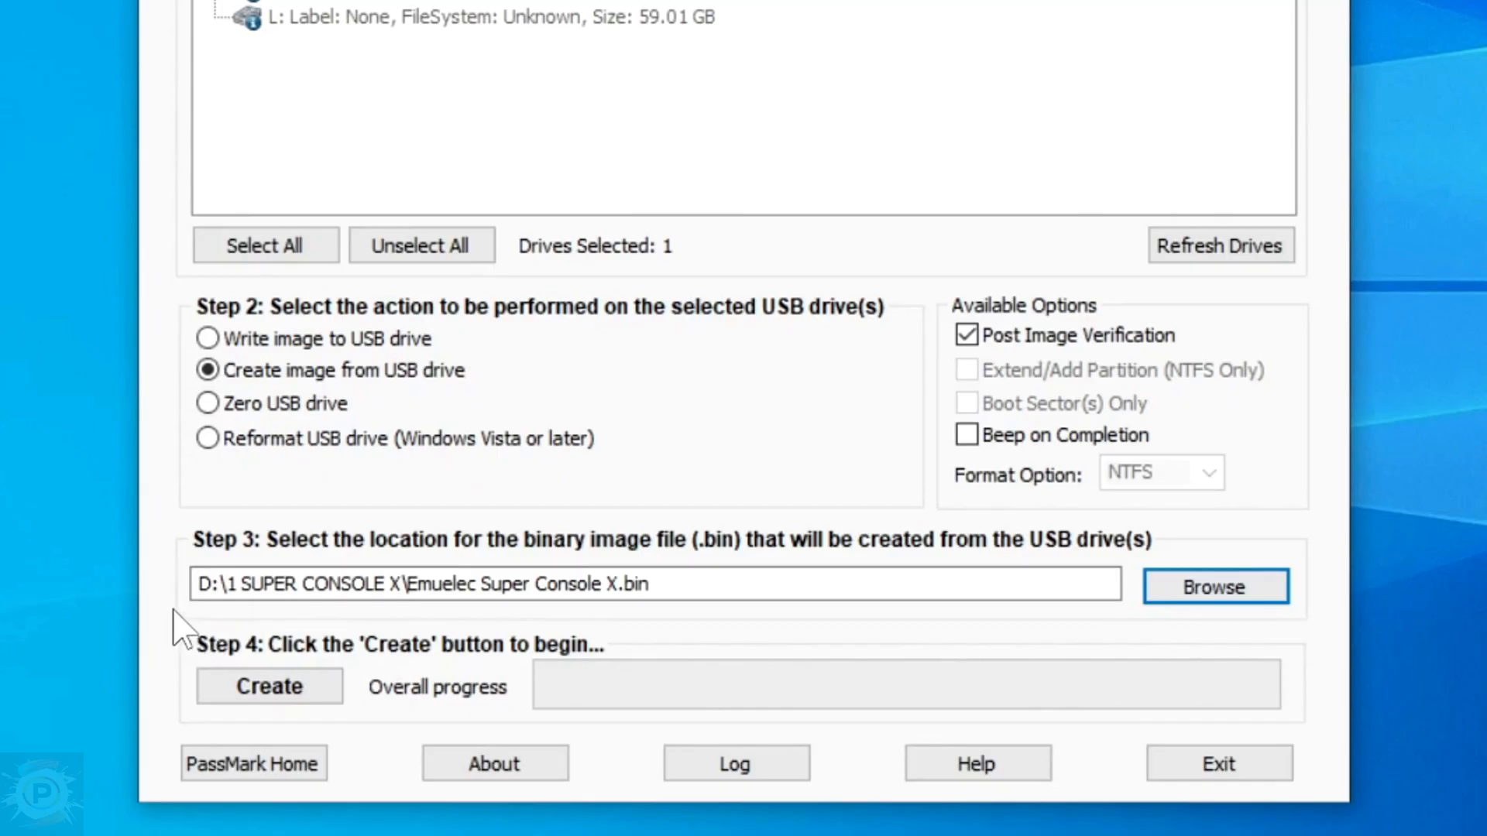
mouse_move(306, 621)
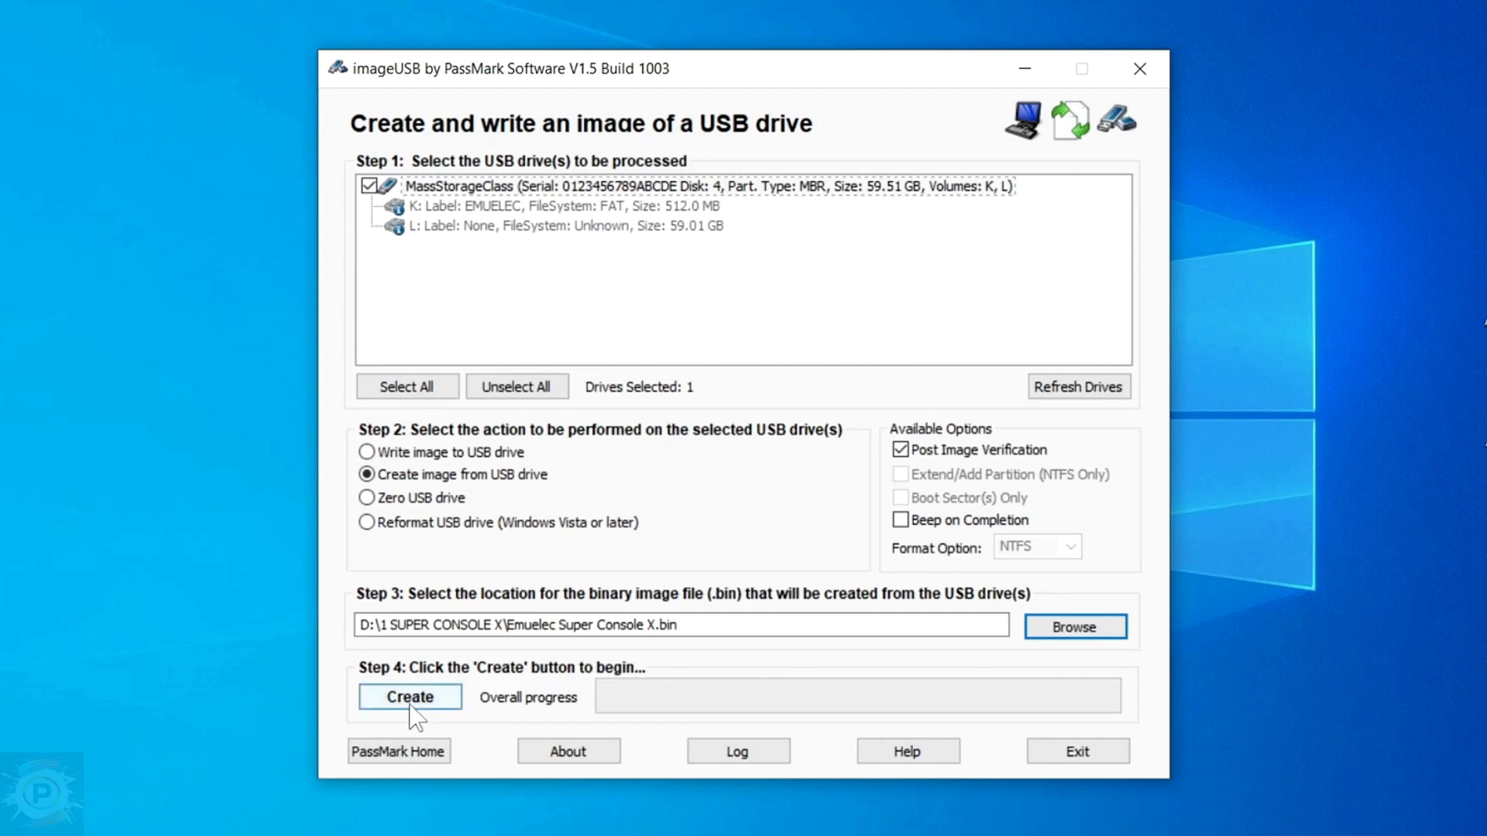
Step: Start imaging the card, confirming the details and overwriting the existing .bin file
left_click(409, 696)
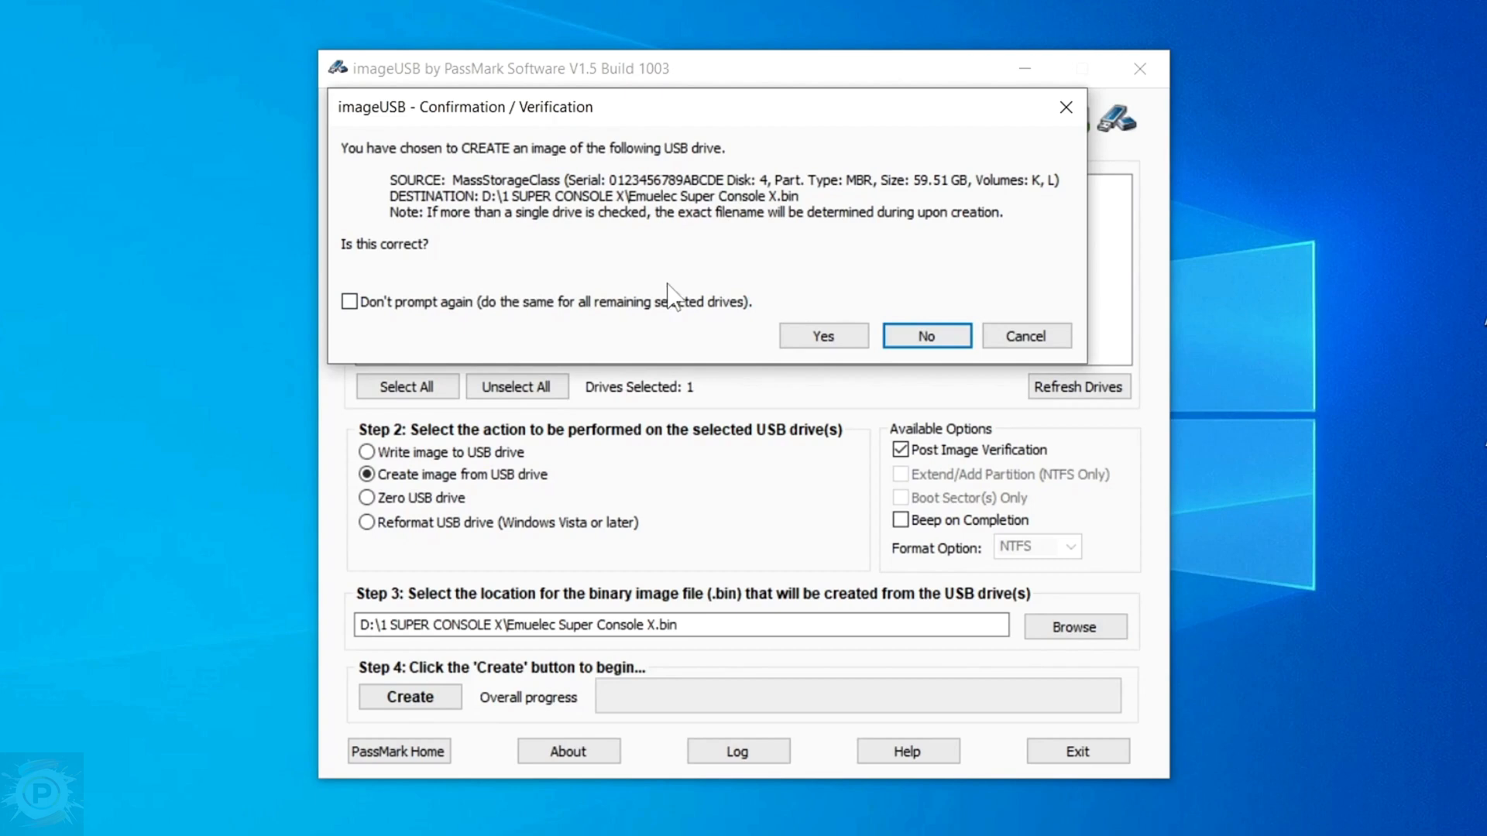
left_click(821, 335)
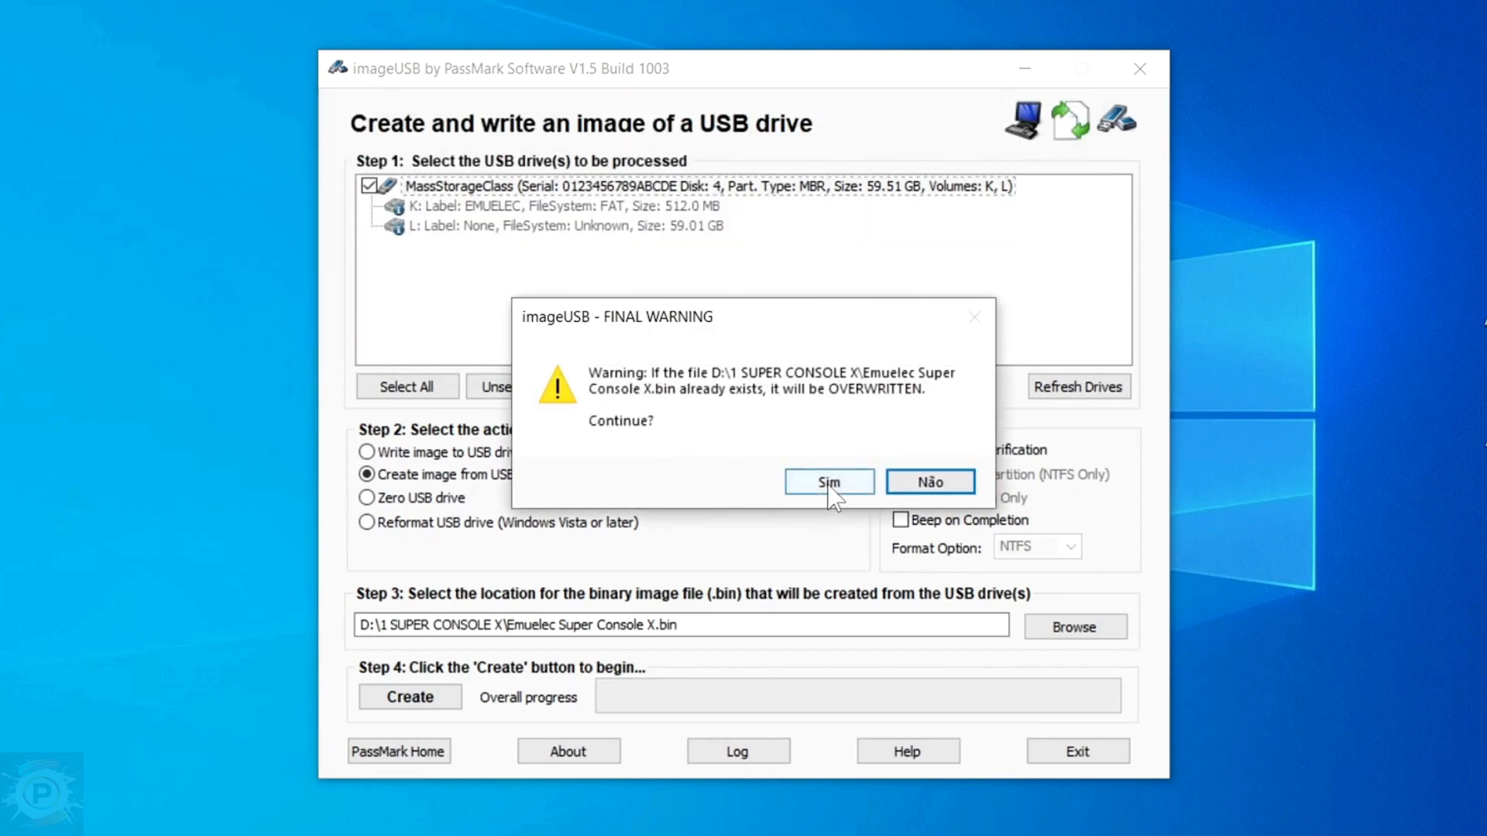
left_click(827, 482)
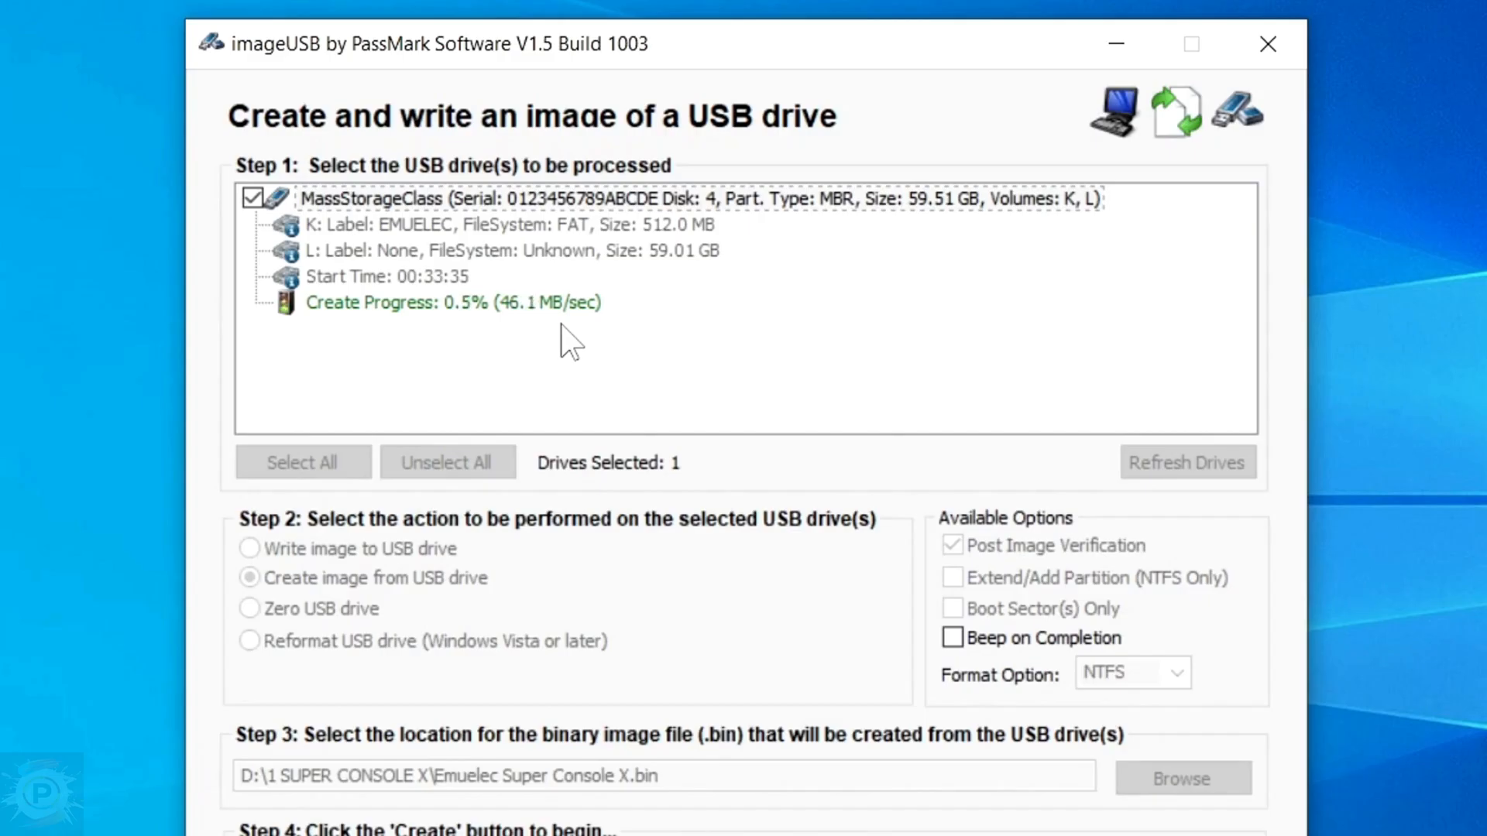
mouse_move(498, 370)
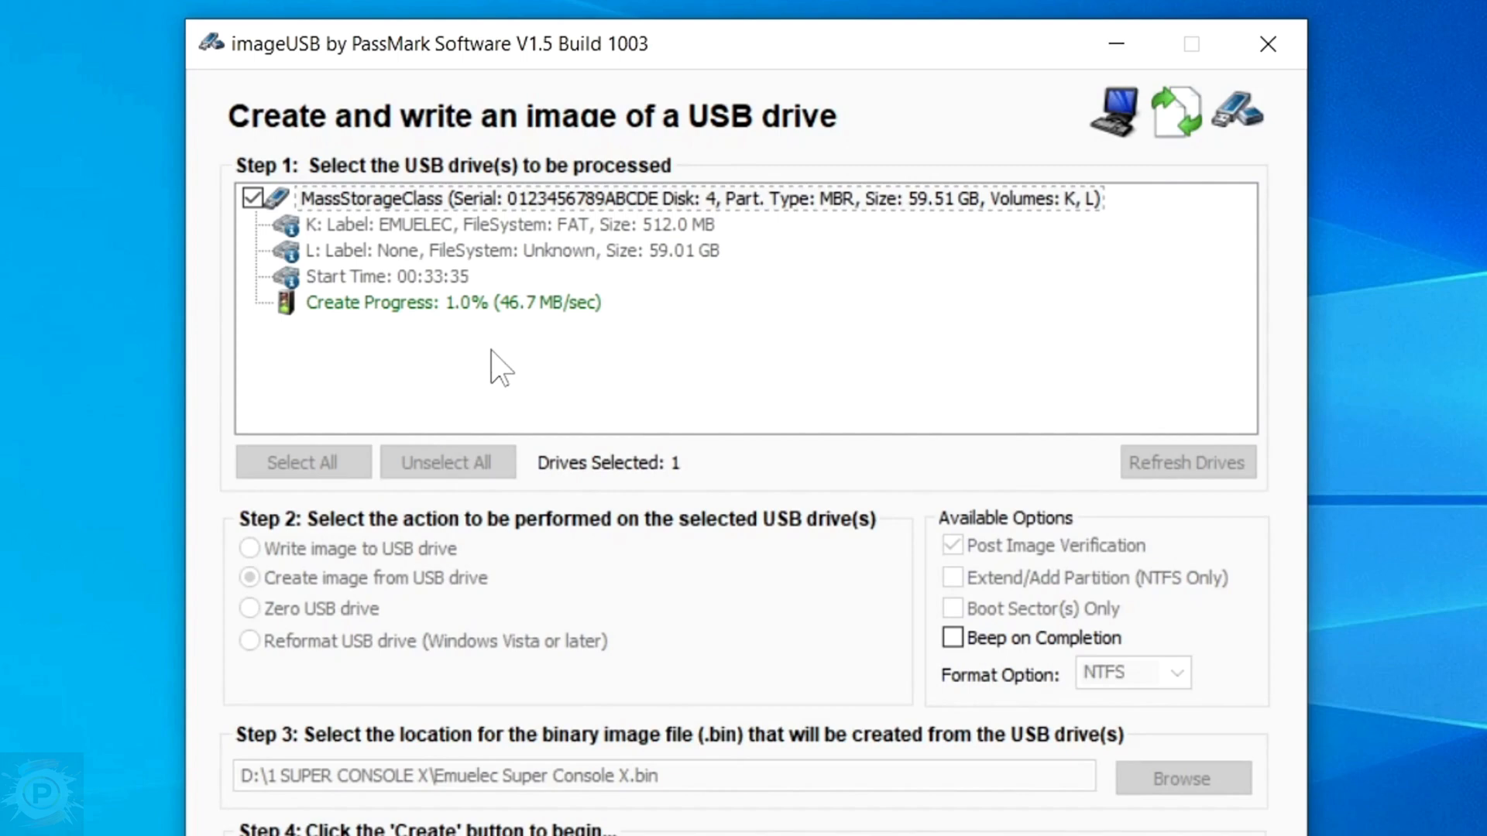
mouse_move(526, 367)
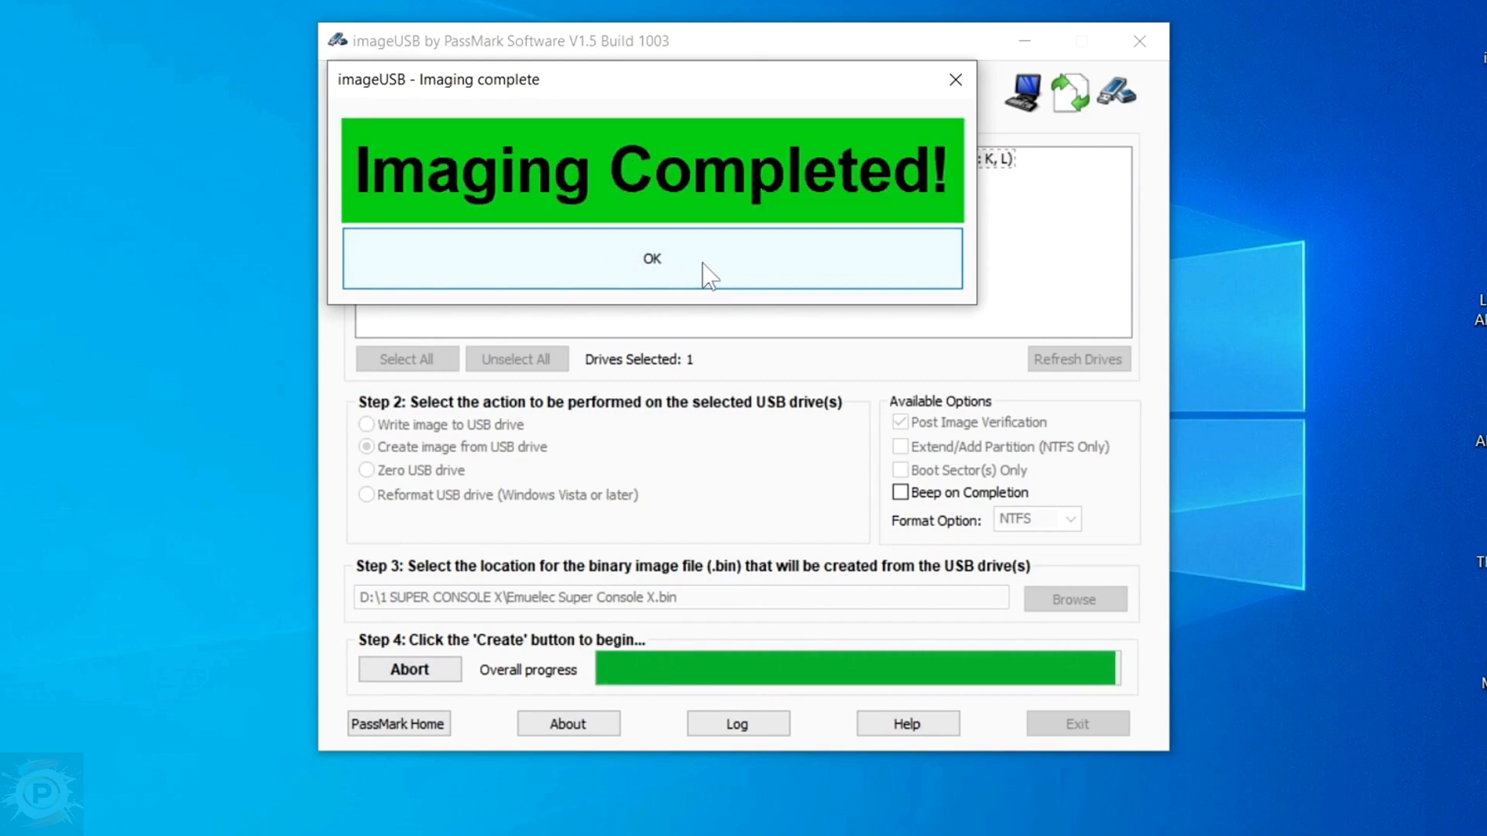
Step: Dismiss the Imaging Completed notice once the backup finishes
left_click(651, 258)
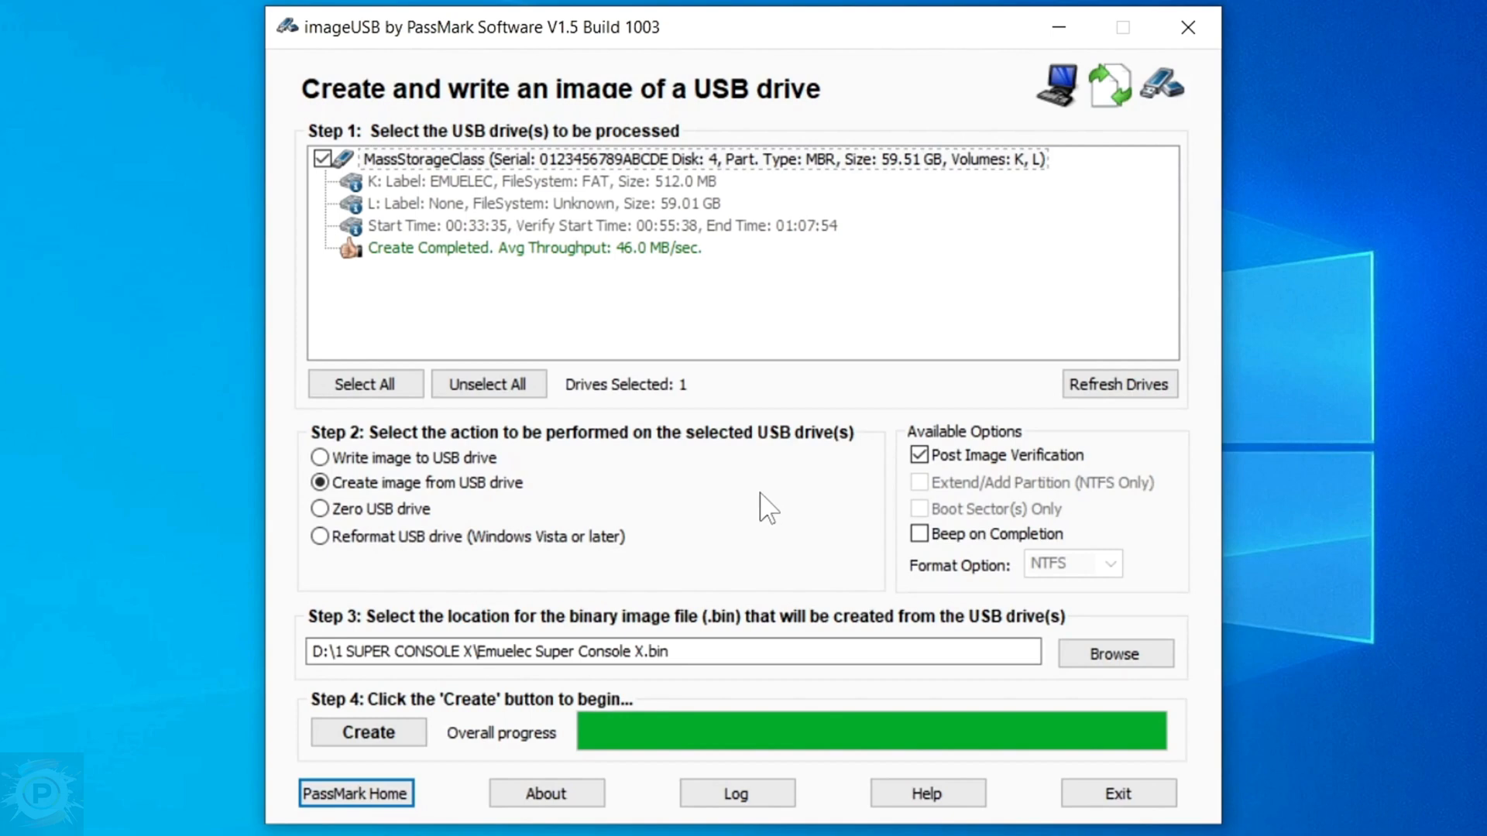
mouse_move(764, 505)
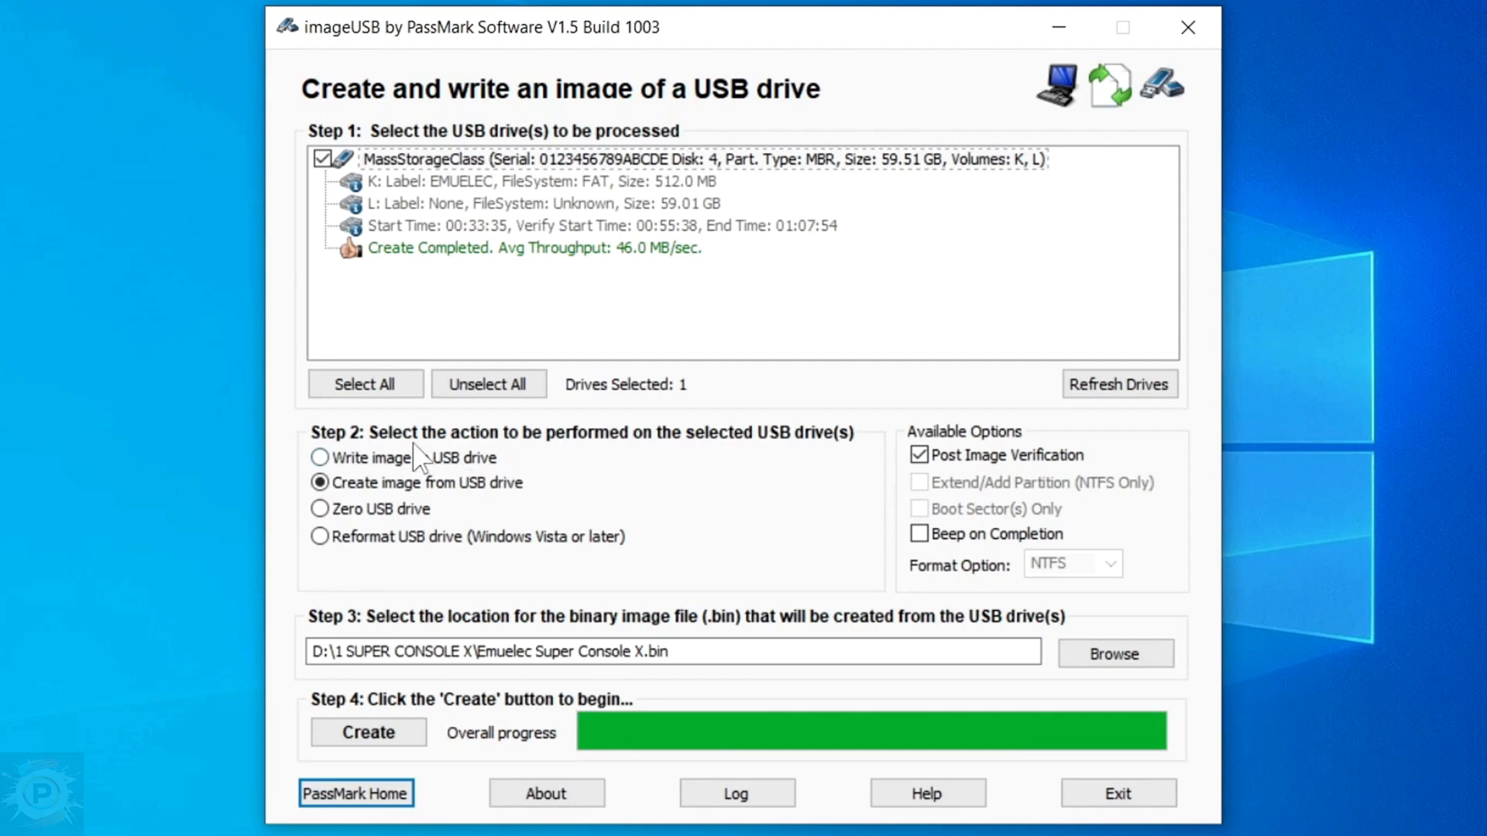
Step: Switch the action to 'Write image to USB drive' for the new card
left_click(321, 457)
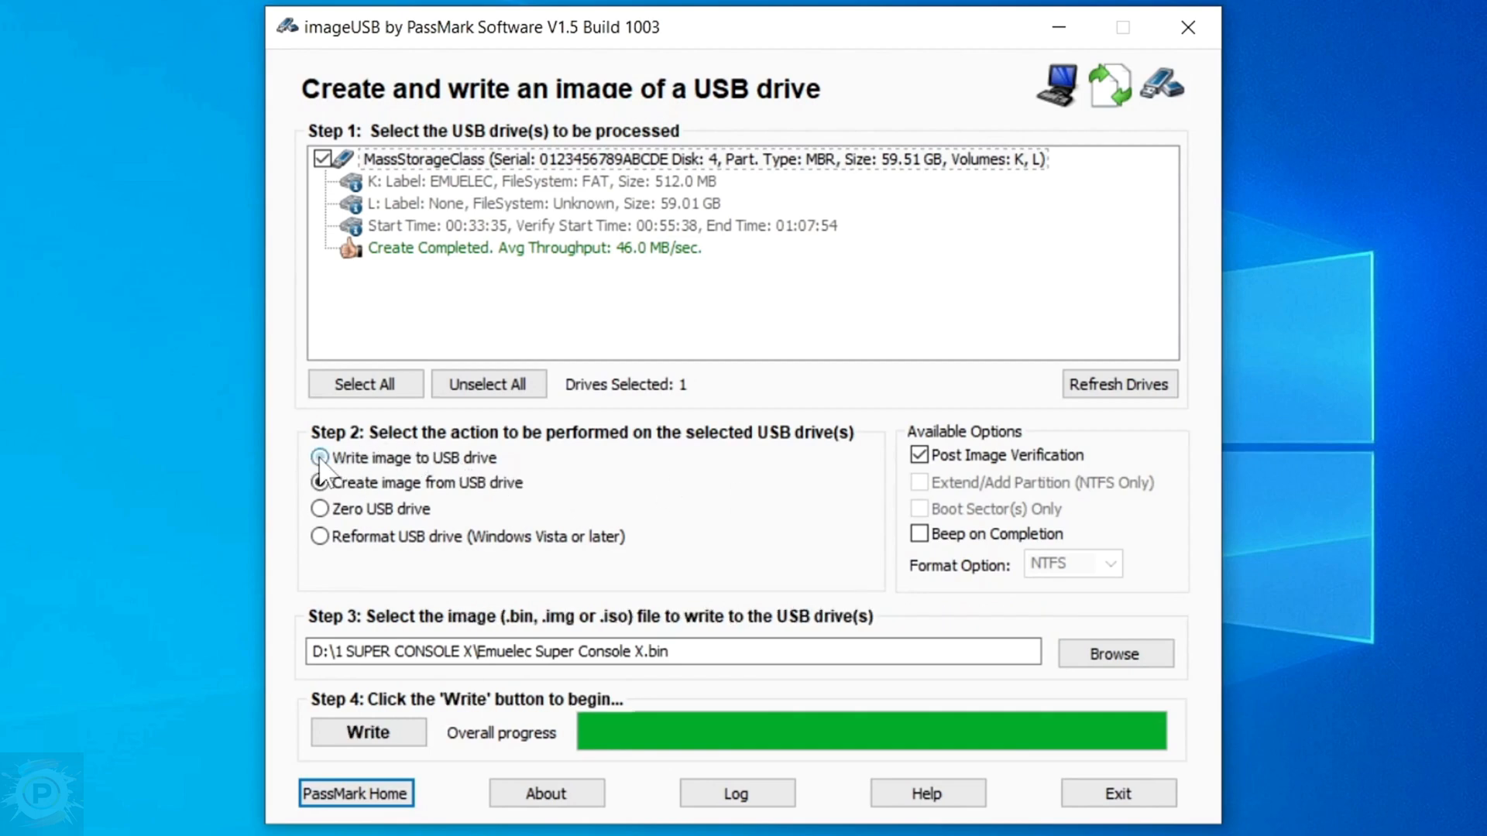
left_click(322, 458)
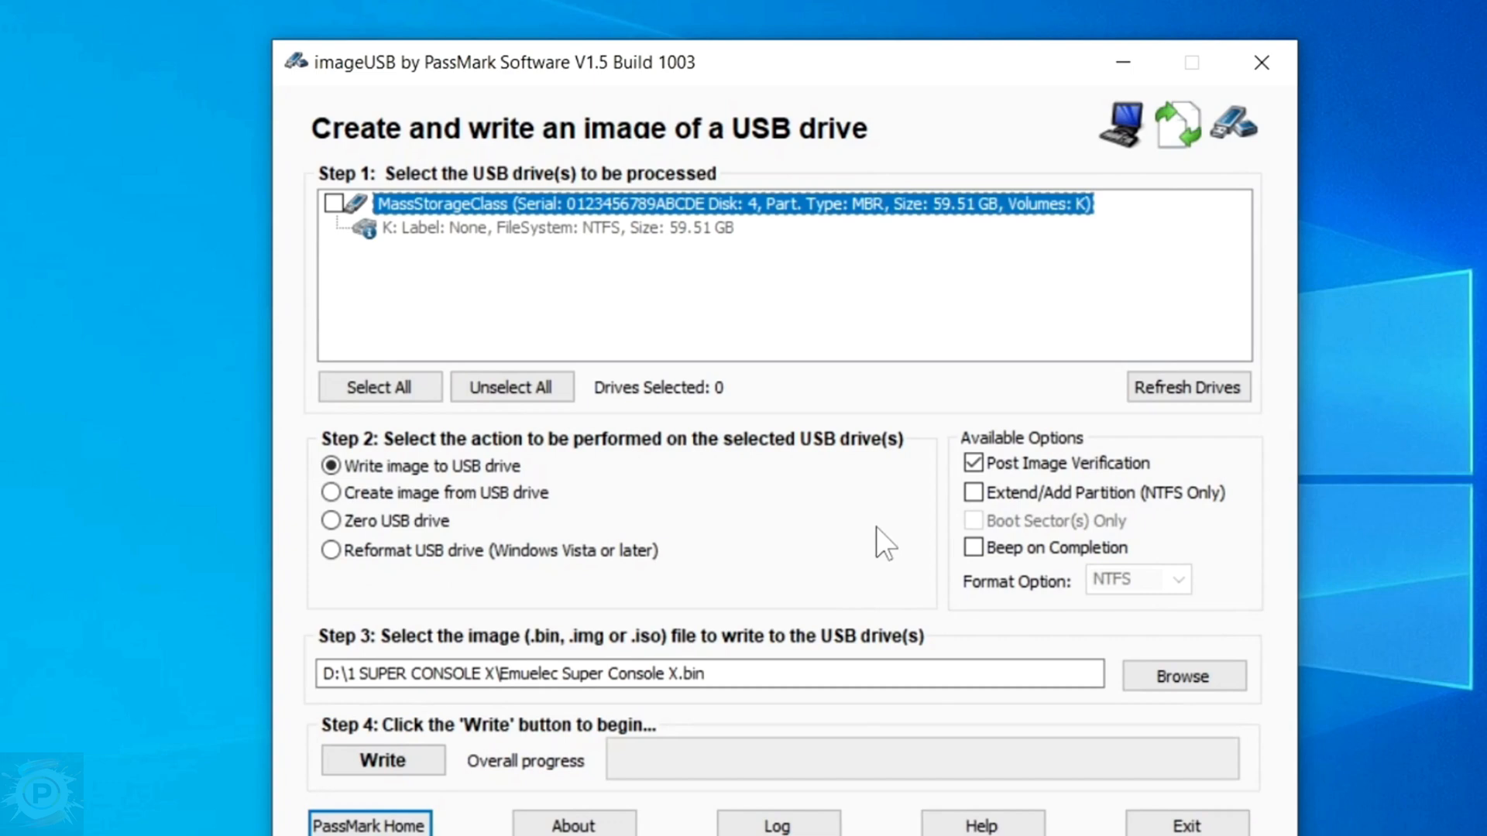
mouse_move(321, 232)
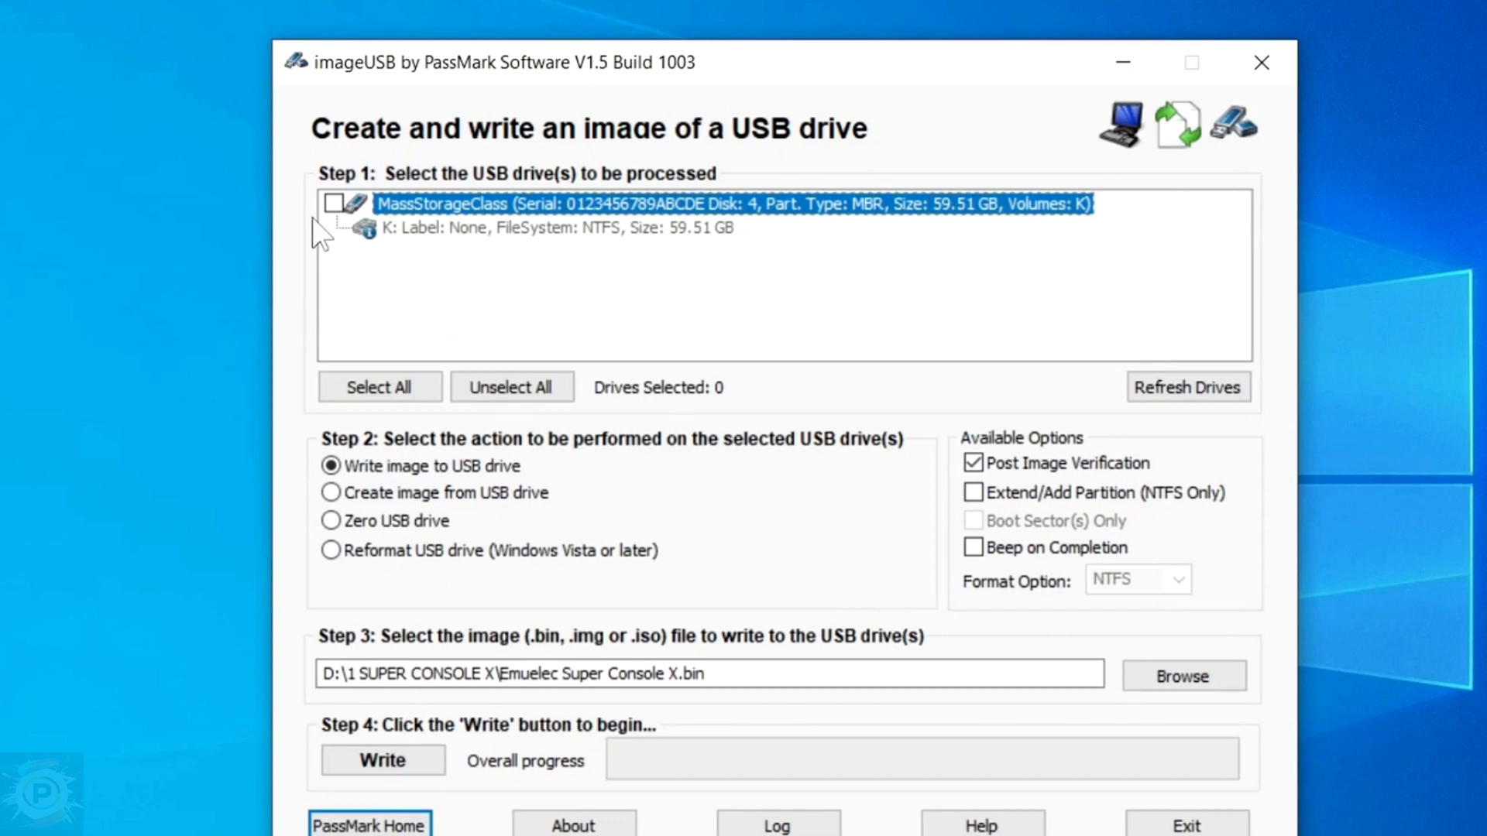
Step: Select the new 59.51 GB card and start writing the image, confirming the FINAL WARNING
left_click(333, 203)
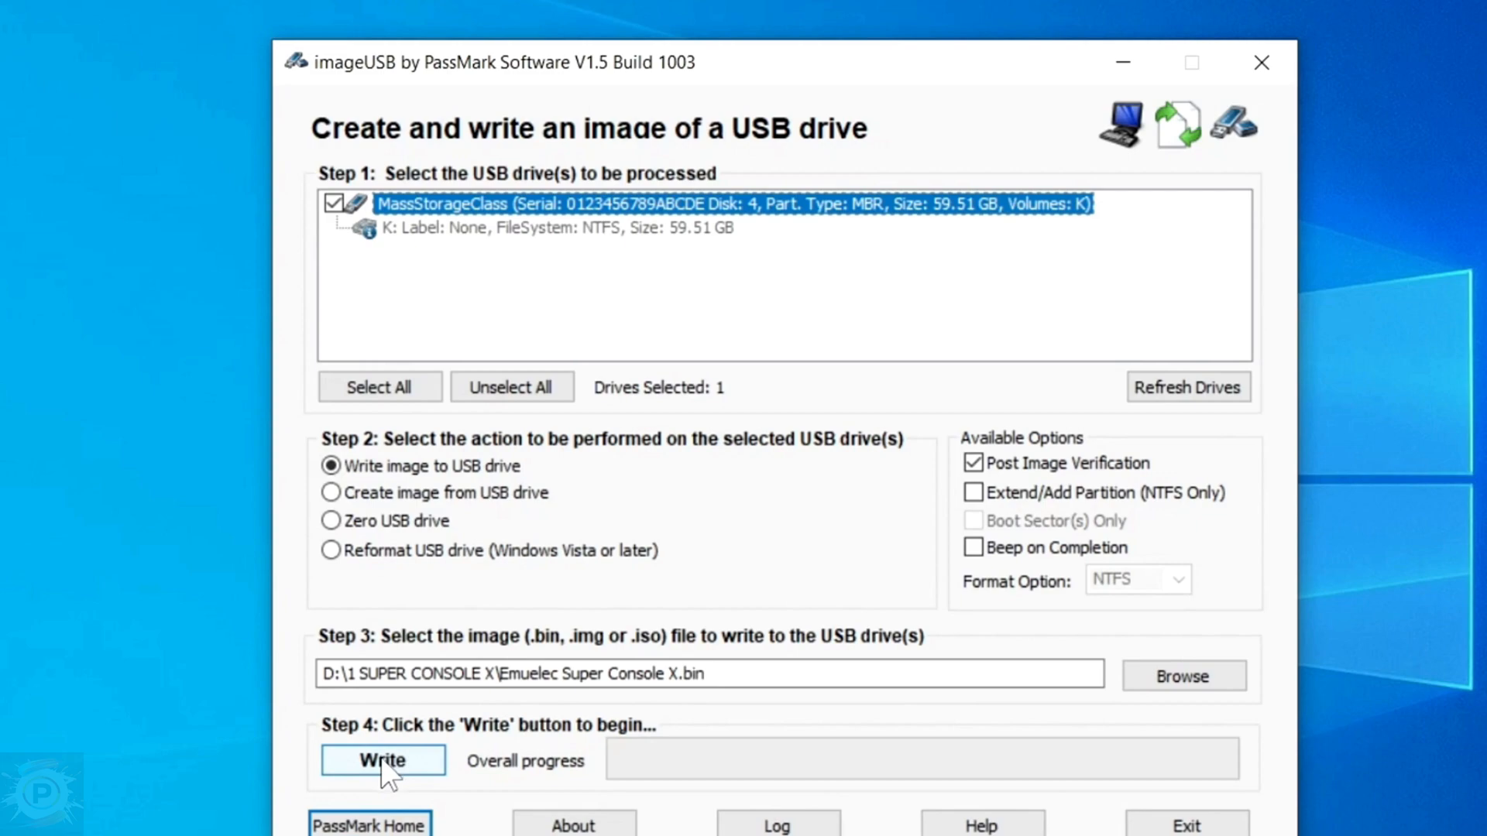
left_click(381, 760)
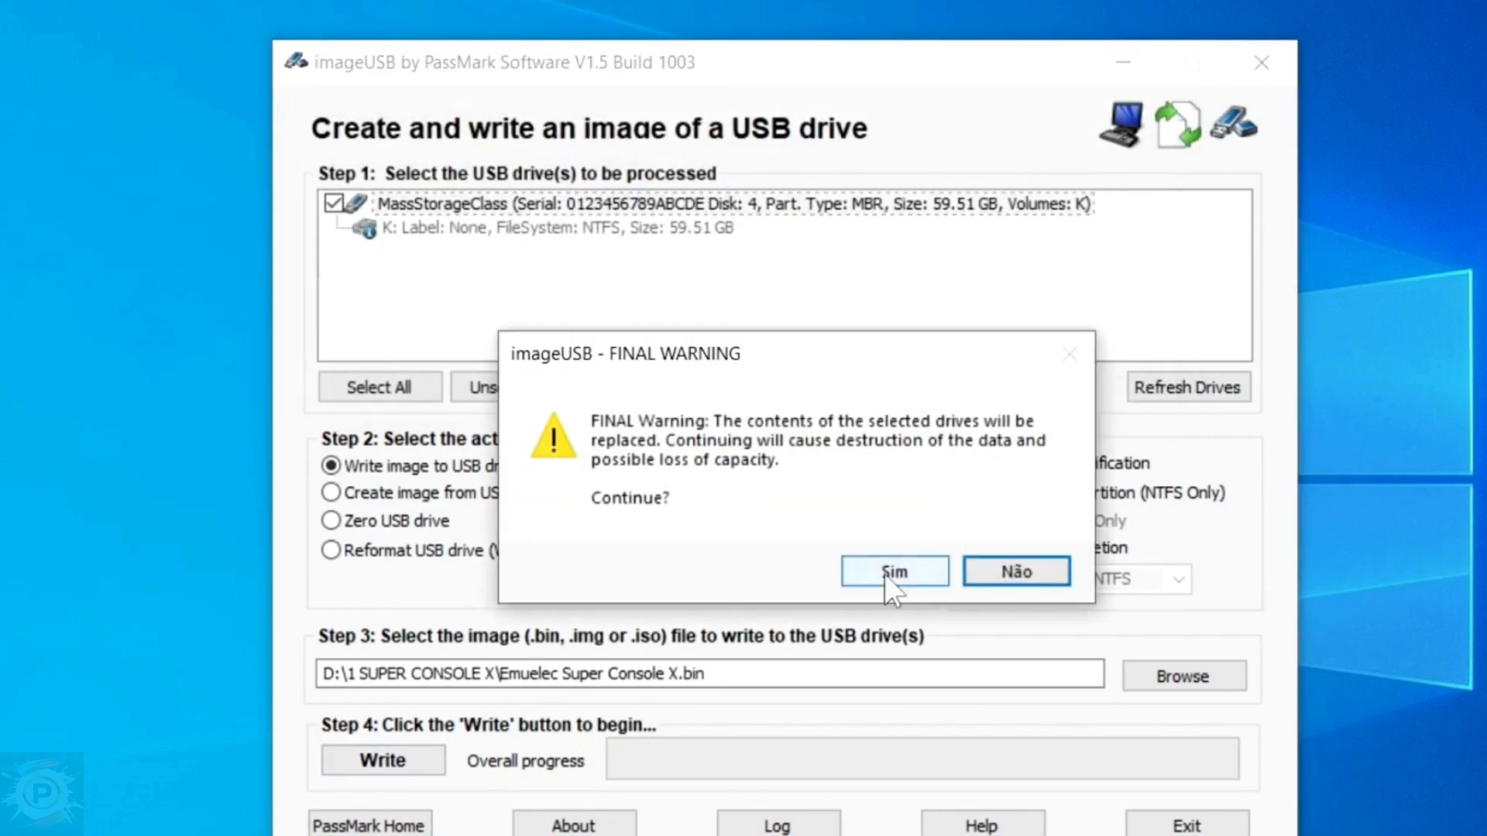
left_click(892, 571)
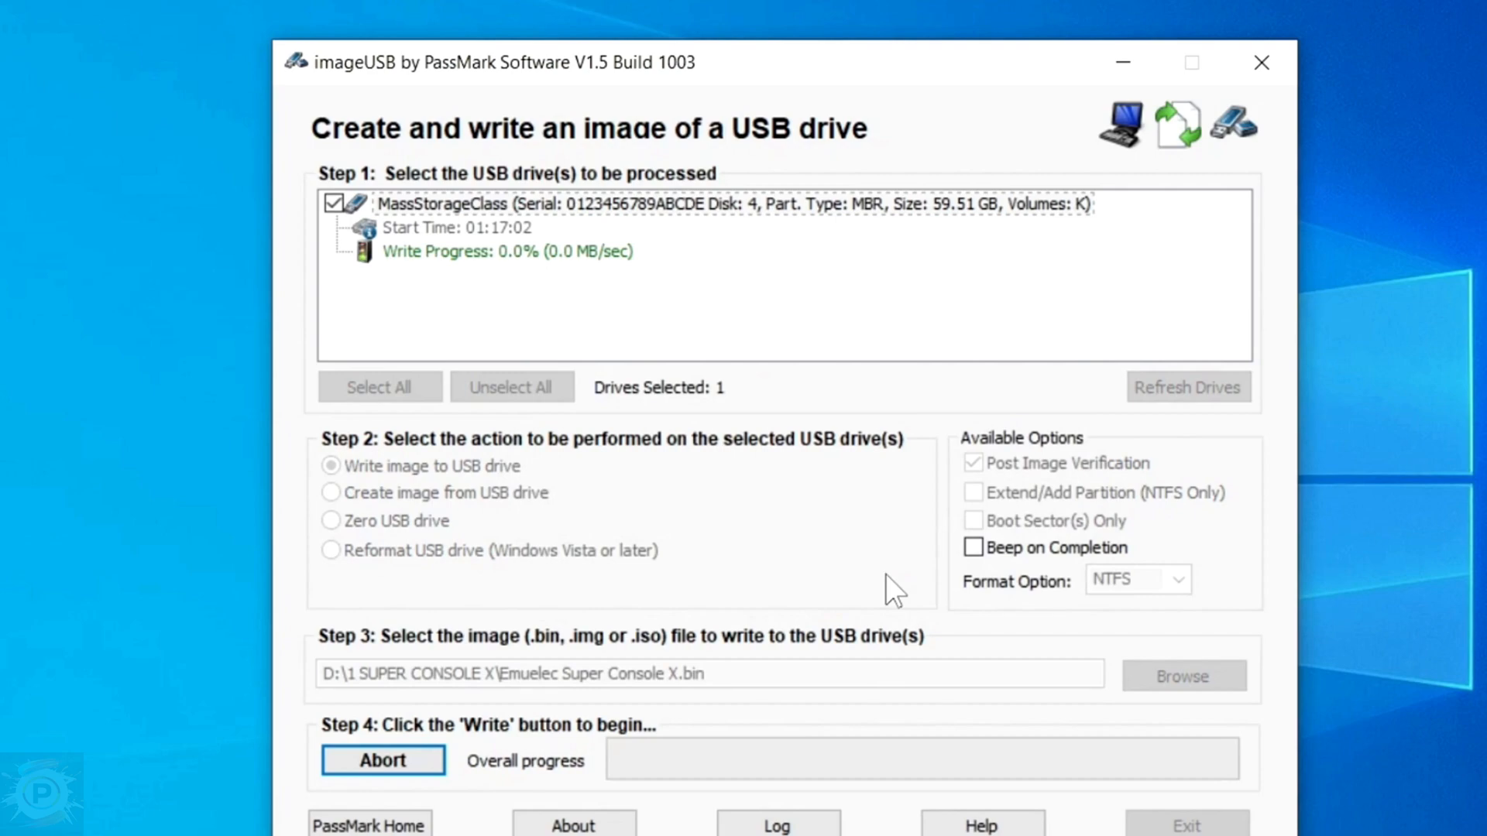
mouse_move(791, 549)
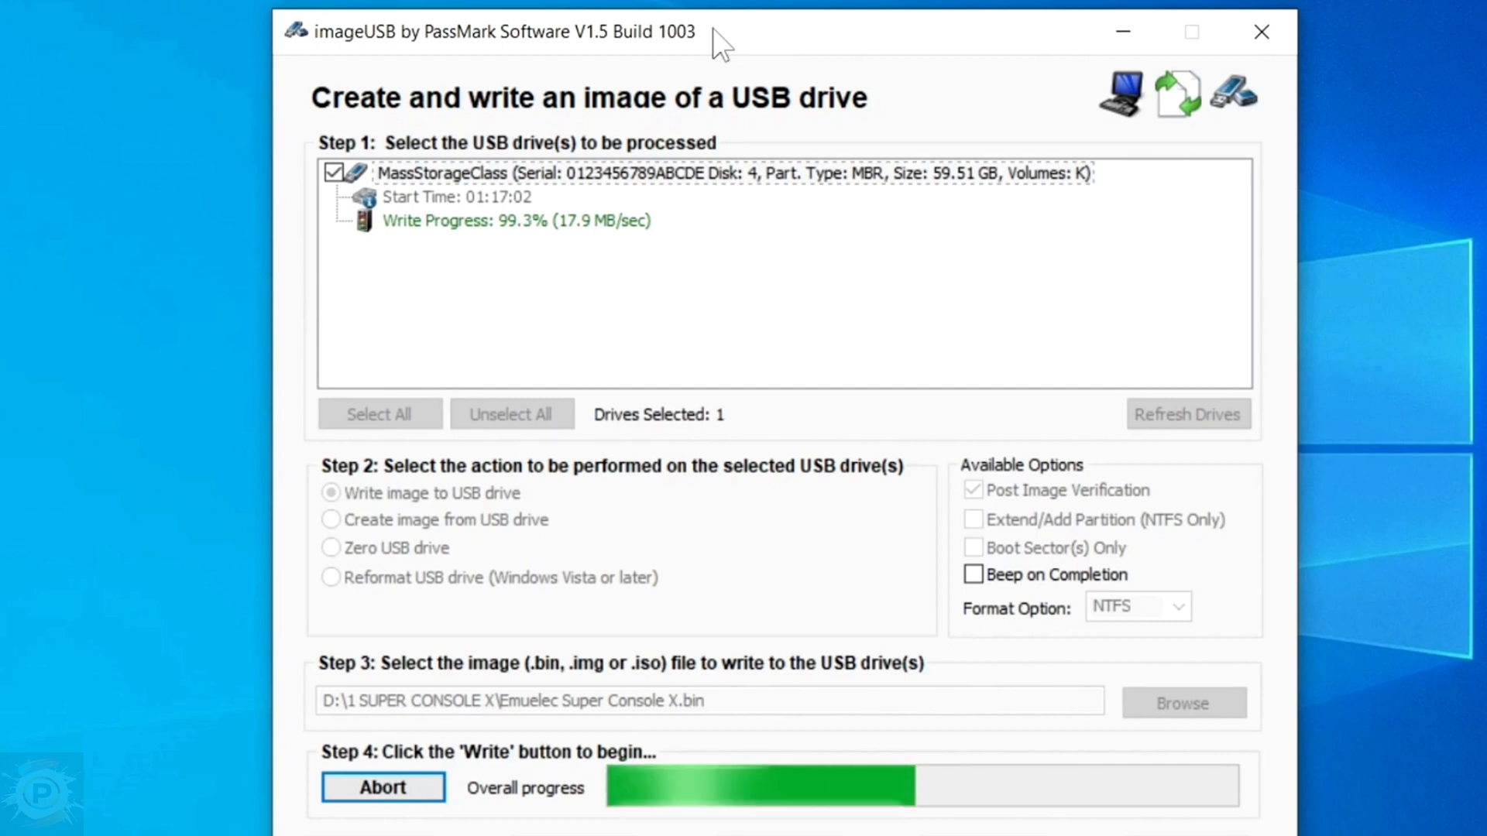
mouse_move(946, 797)
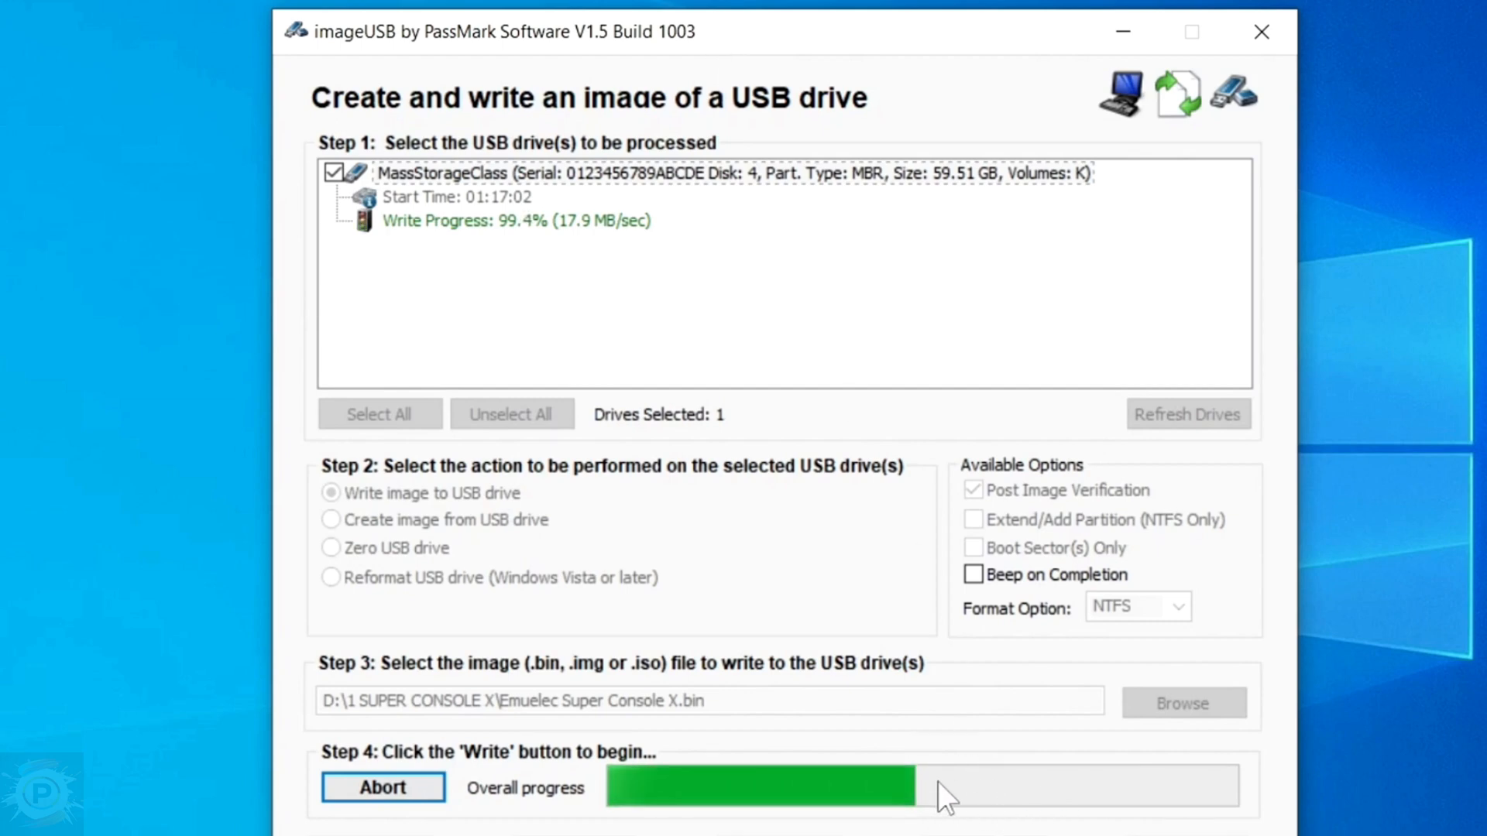